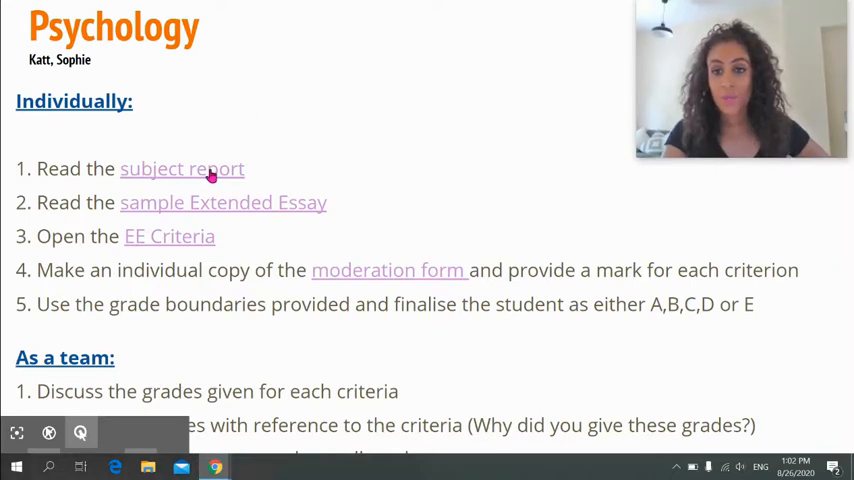
pyautogui.moveTo(238, 208)
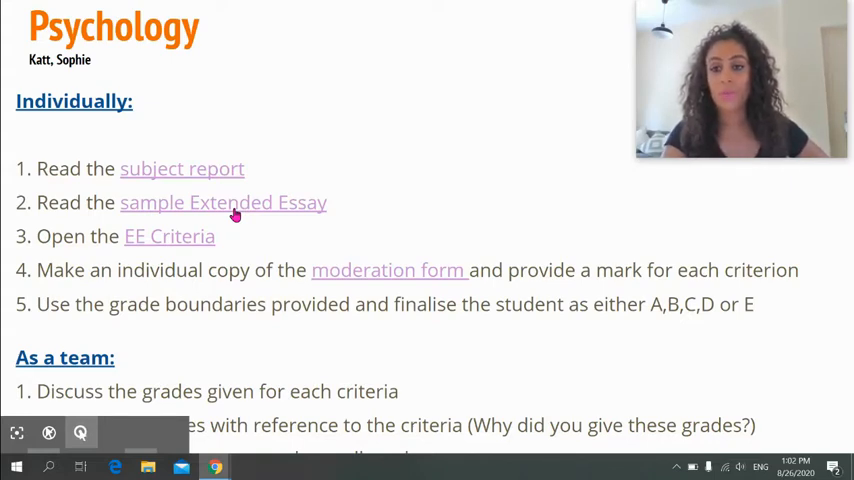
pyautogui.moveTo(184, 236)
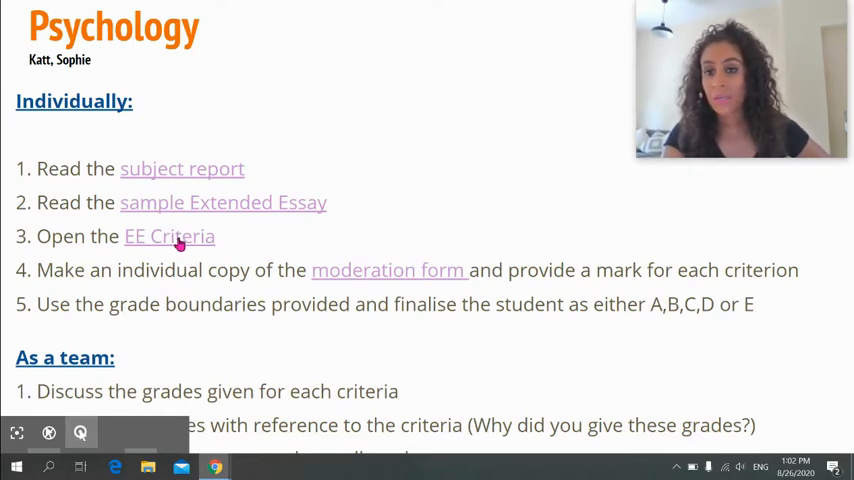
pyautogui.moveTo(376, 284)
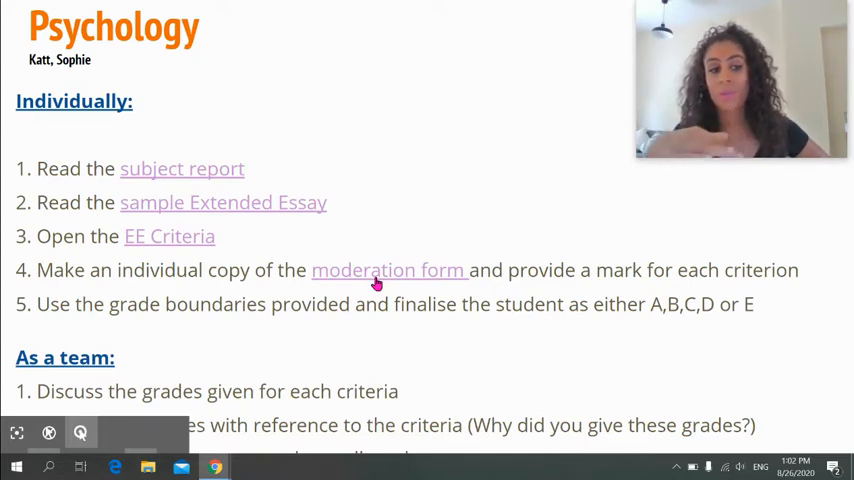
pyautogui.moveTo(380, 260)
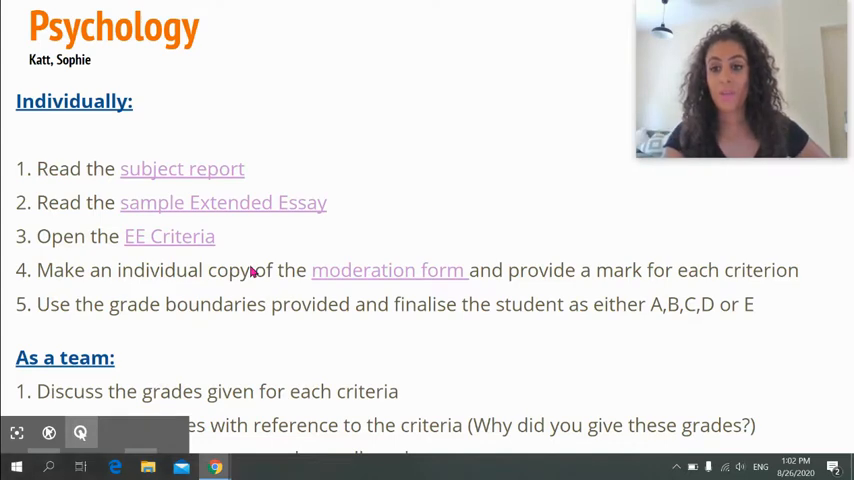
pyautogui.moveTo(178, 226)
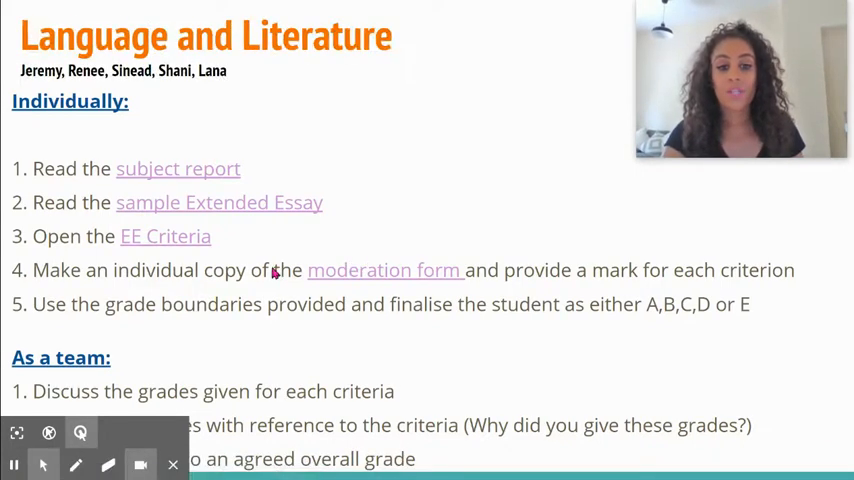
# Switch to the AIS Extended Essay Moderation form and place the cursor in criterion A's moderator comments.
pyautogui.click(384, 270)
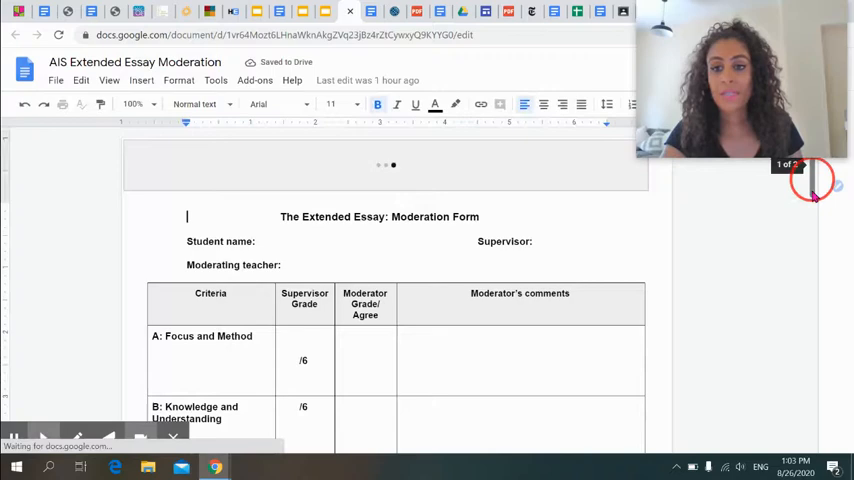
pyautogui.rightClick(186, 196)
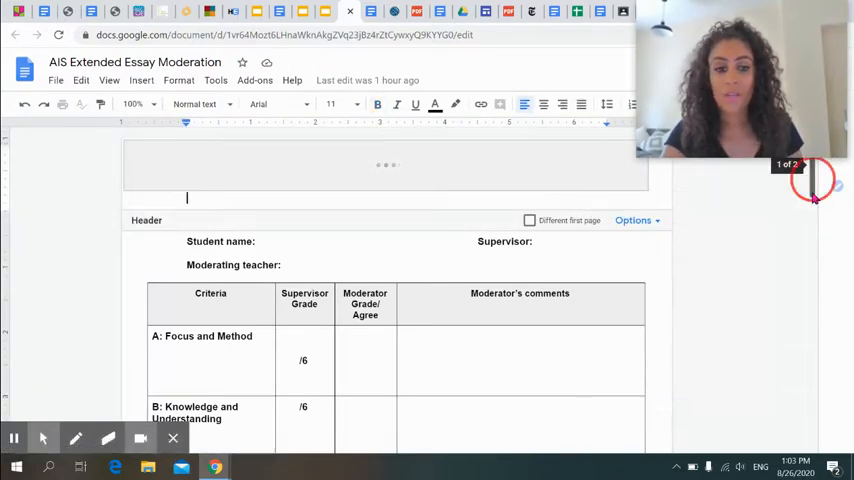
pyautogui.scroll(-3)
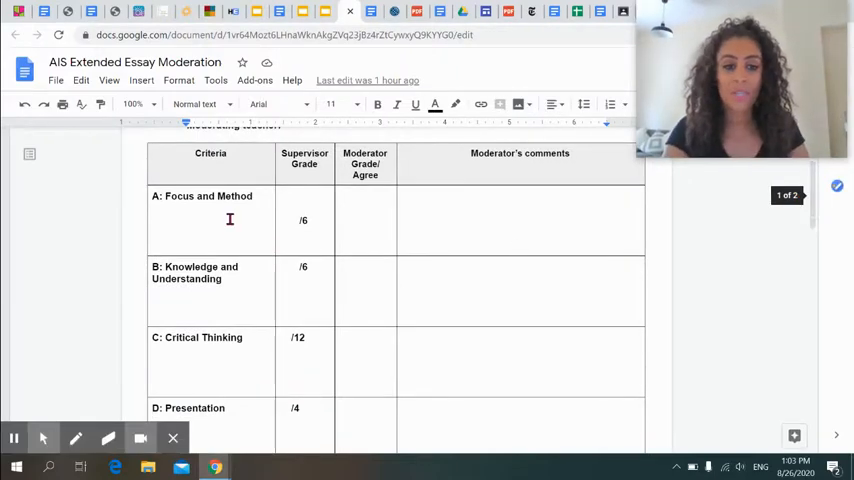
pyautogui.moveTo(370, 242)
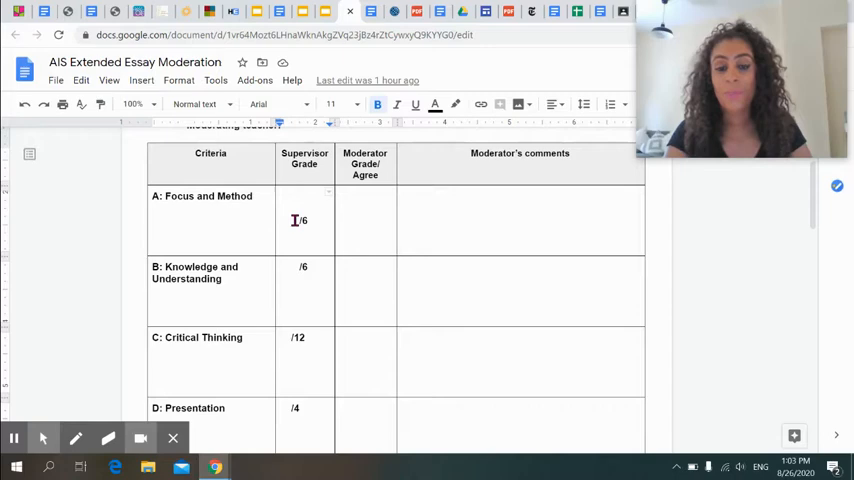
pyautogui.click(500, 214)
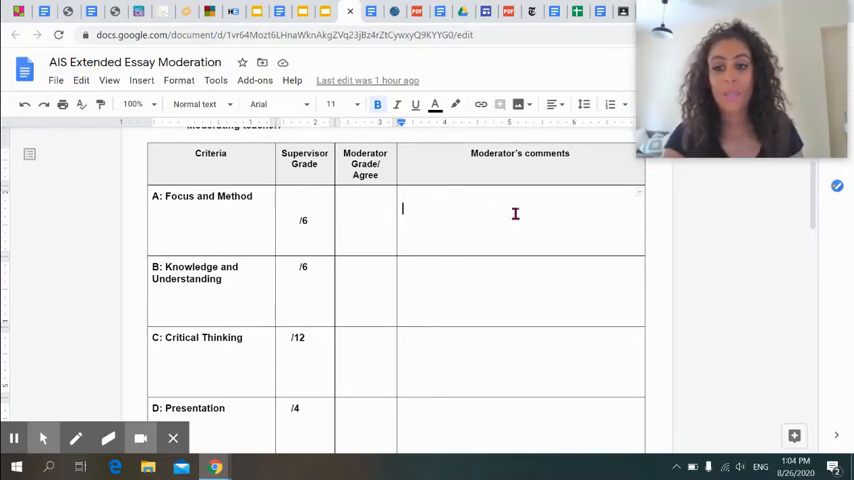
pyautogui.scroll(-3)
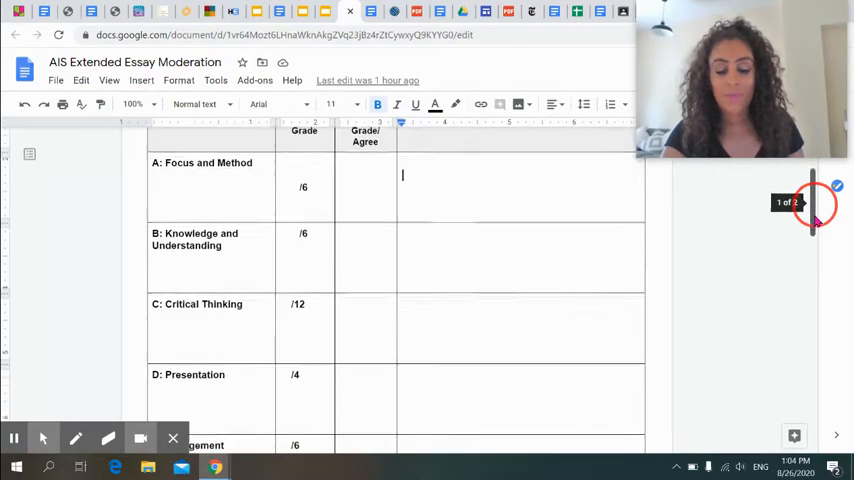
pyautogui.scroll(-3)
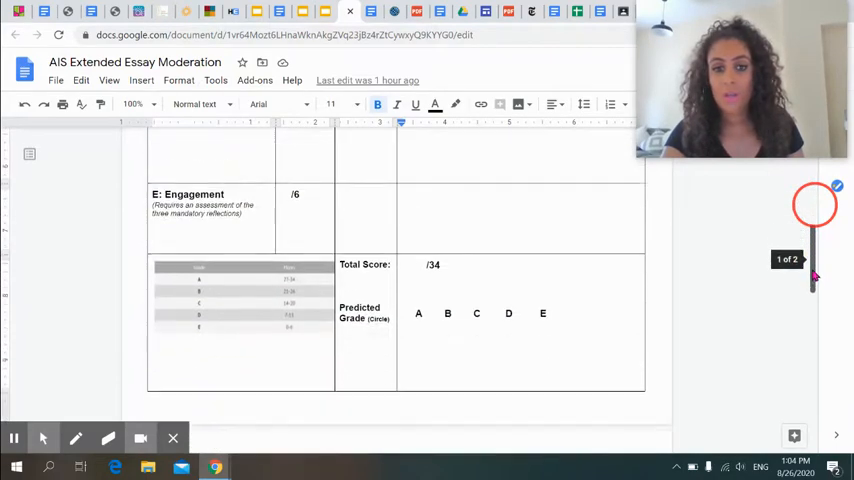
pyautogui.scroll(-3)
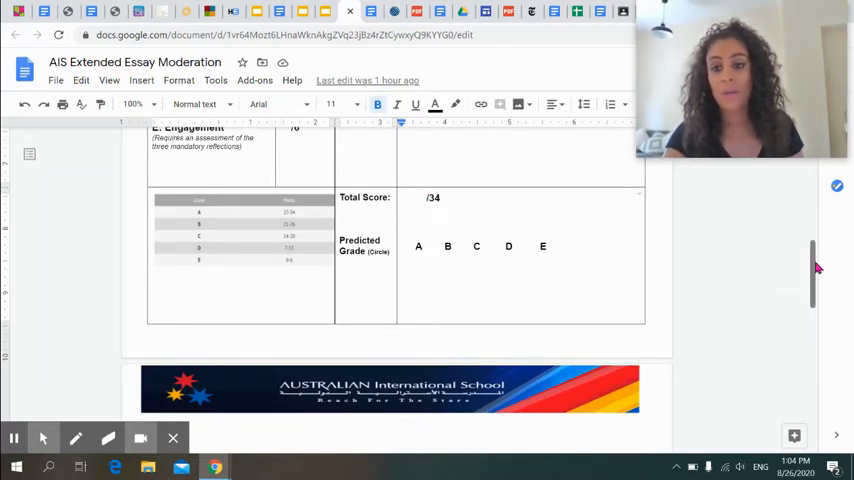
pyautogui.scroll(-3)
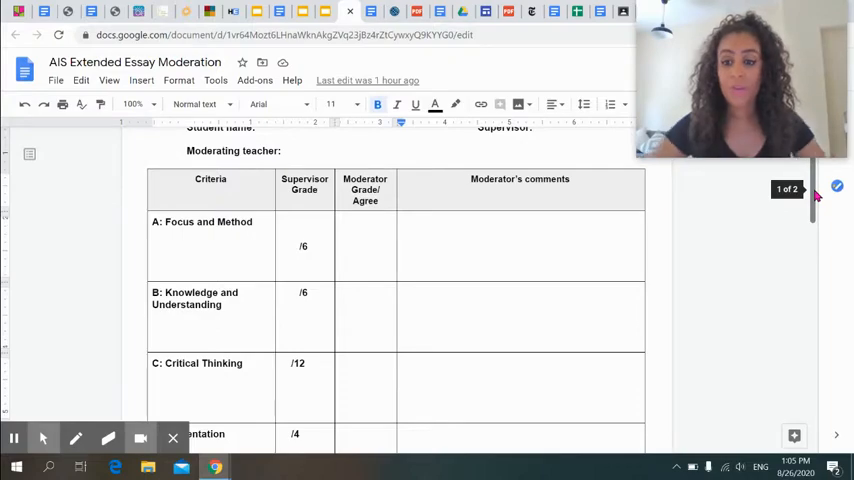
pyautogui.scroll(-3)
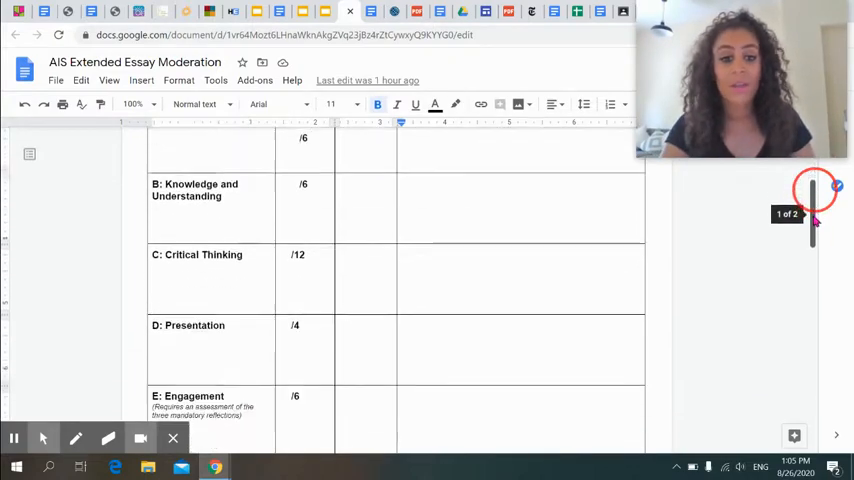
pyautogui.scroll(-3)
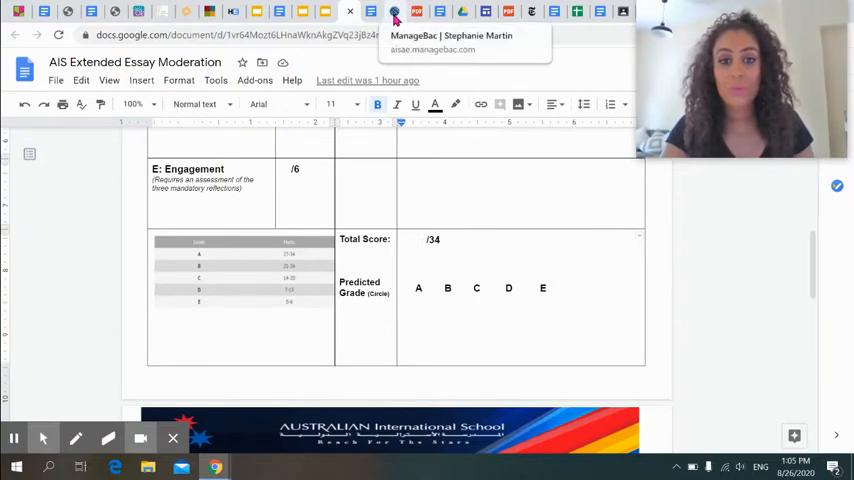
pyautogui.click(394, 12)
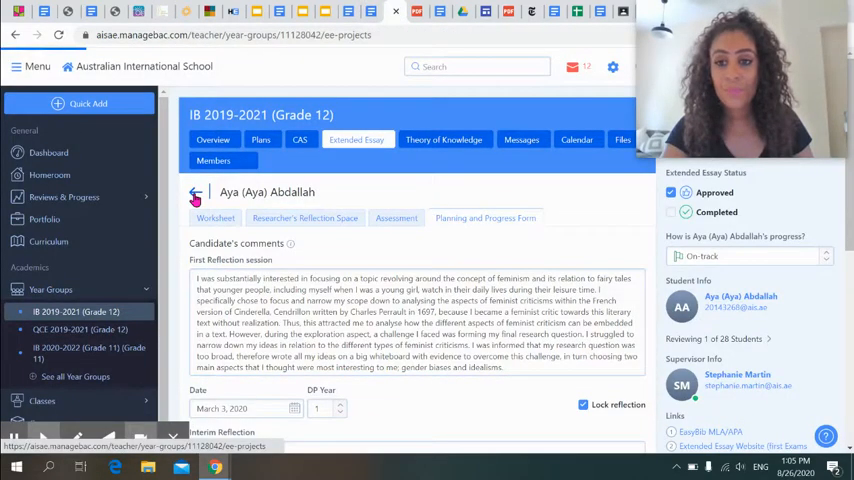
pyautogui.click(196, 192)
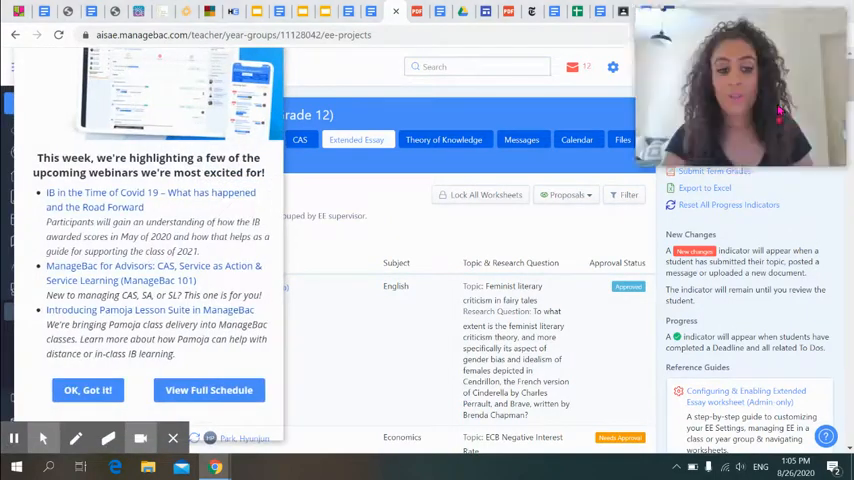
pyautogui.click(88, 390)
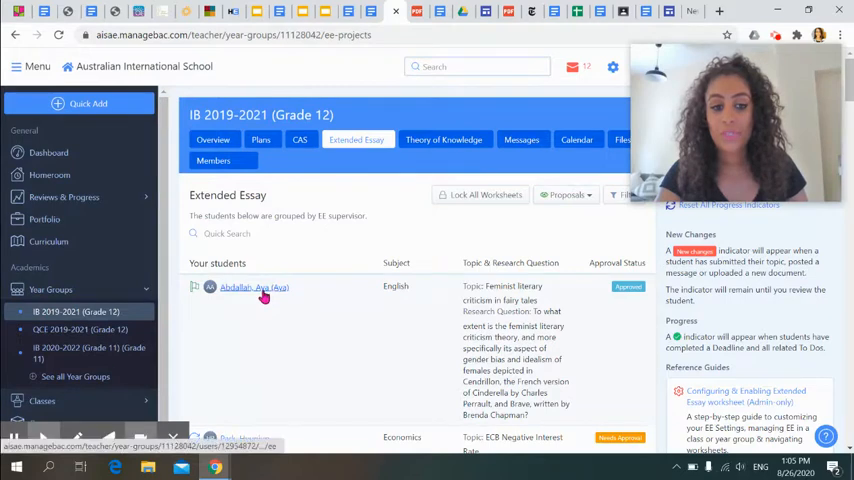
pyautogui.click(236, 288)
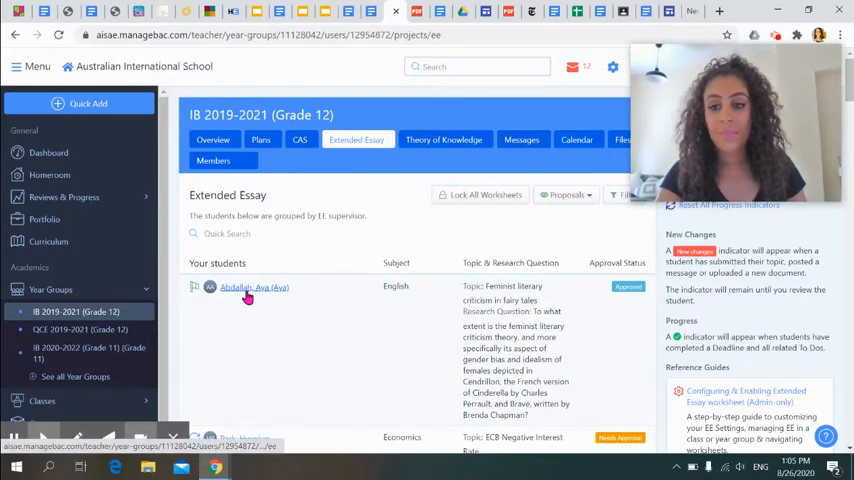
pyautogui.click(254, 288)
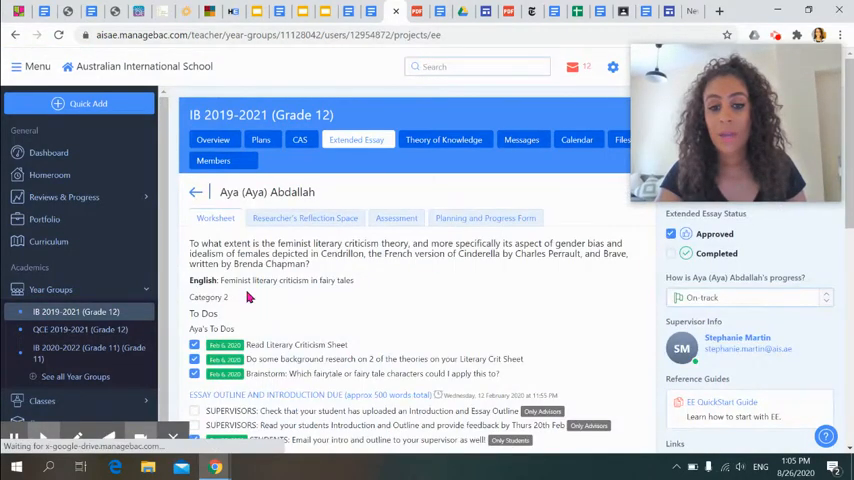
# View her Planning and Progress Form reflection, then return to the Language and Literature instruction slides.
pyautogui.click(484, 218)
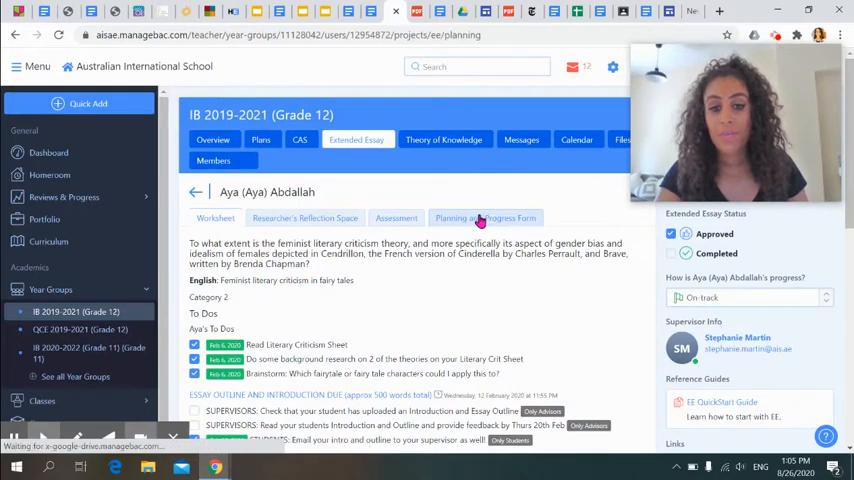
pyautogui.click(484, 218)
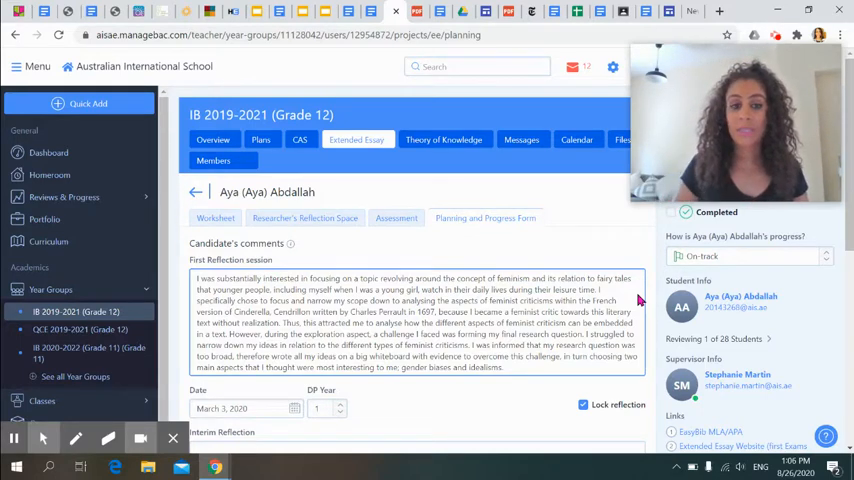
pyautogui.click(304, 12)
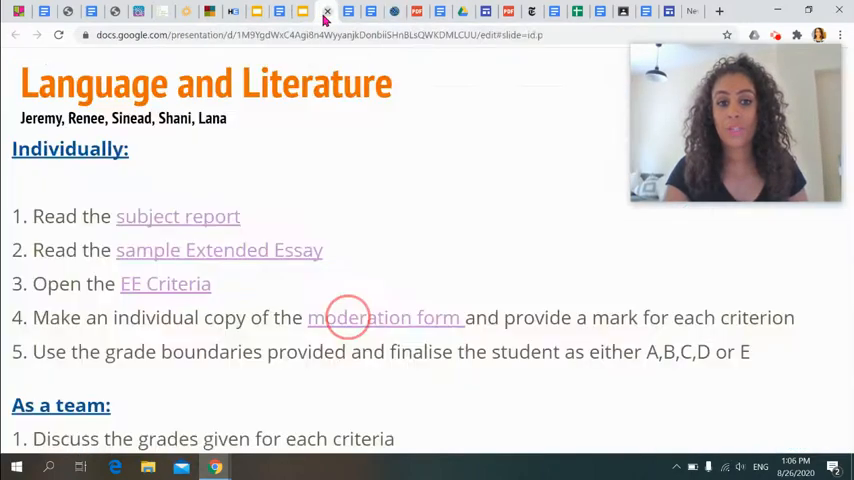